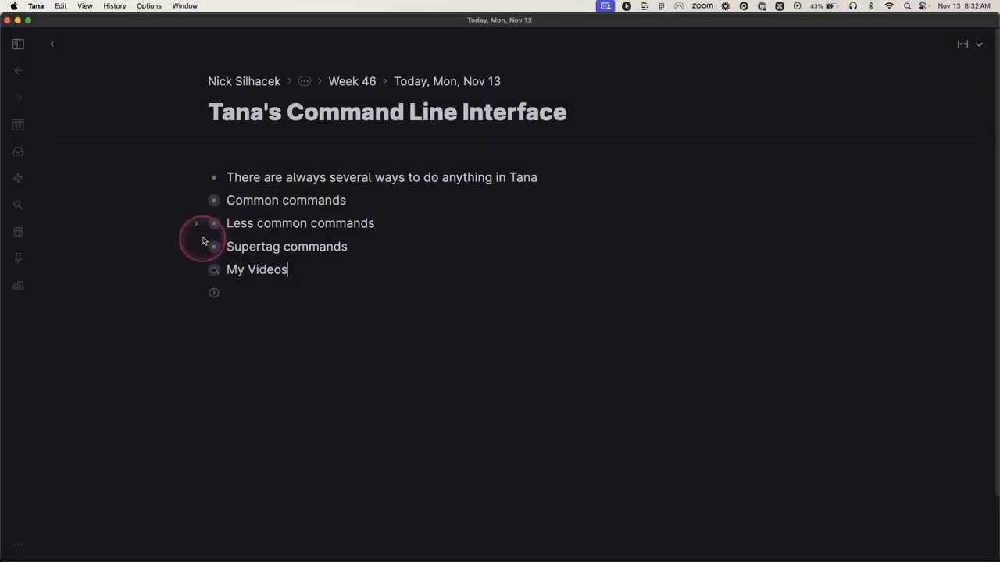
Expand Less common commands and focus its Create keyboard shortcuts child
left_click(197, 225)
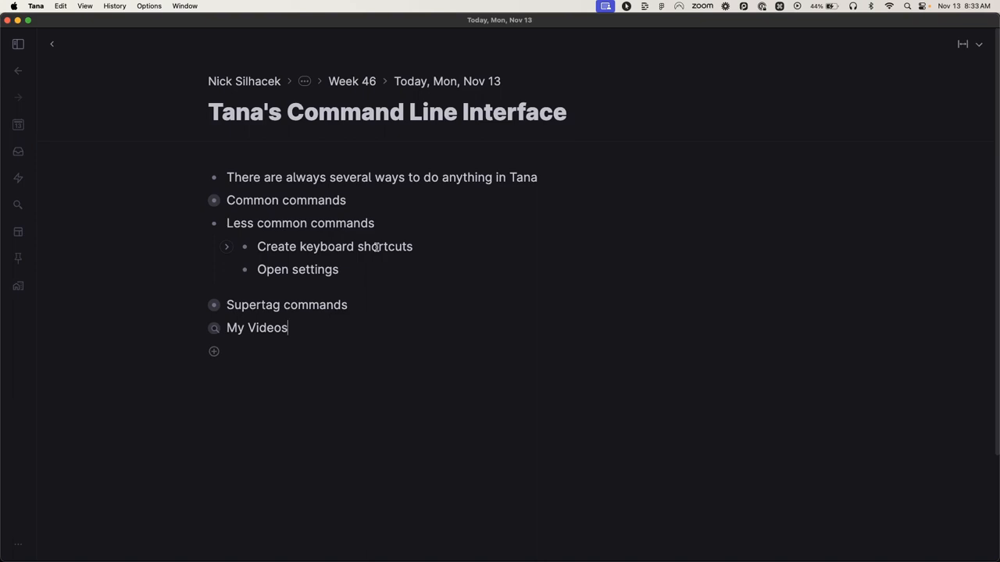
left_click(378, 247)
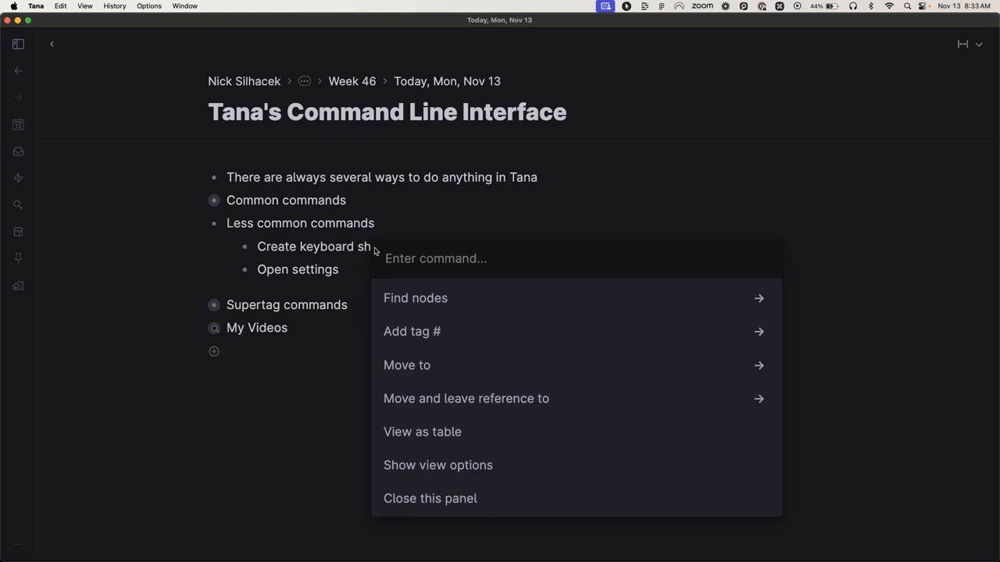
Find Add tag # via the command line and begin recording a shortcut for #new
type("a")
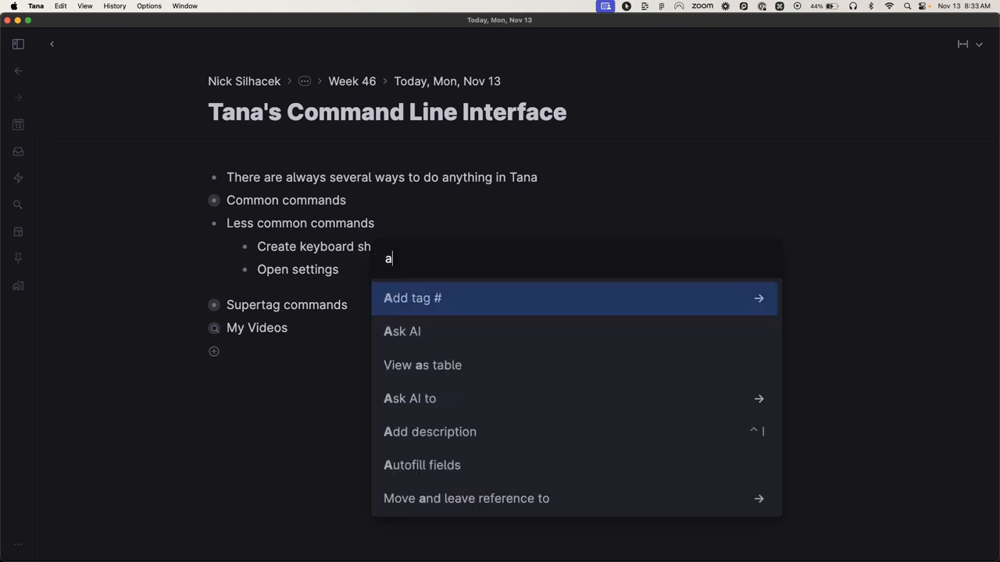
type("dd")
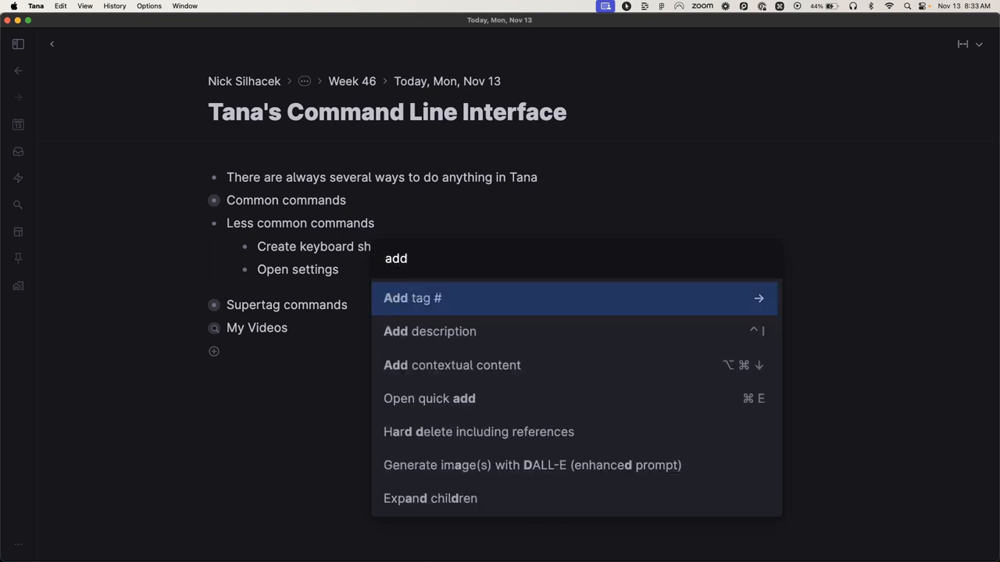
left_click(412, 297)
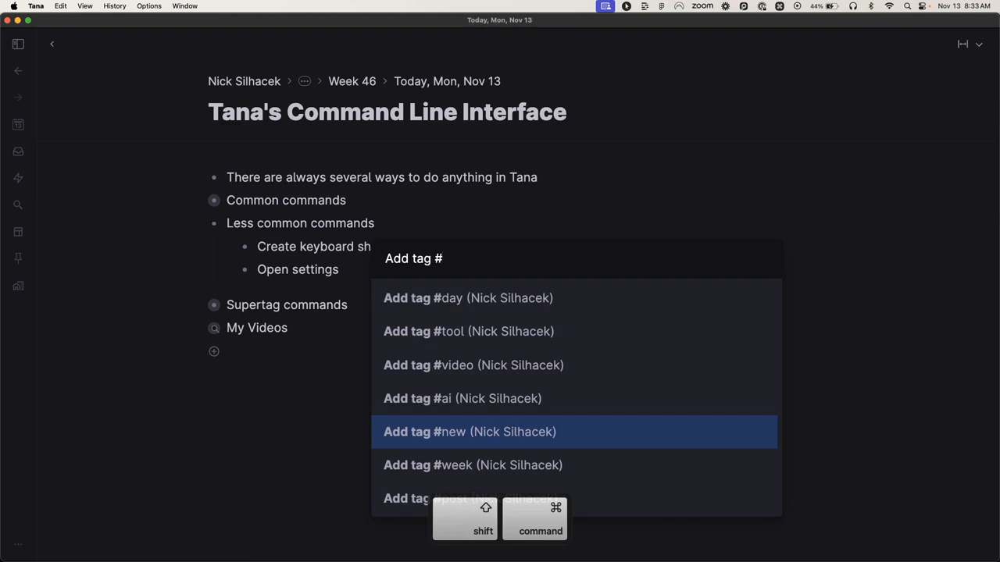
left_click(469, 431)
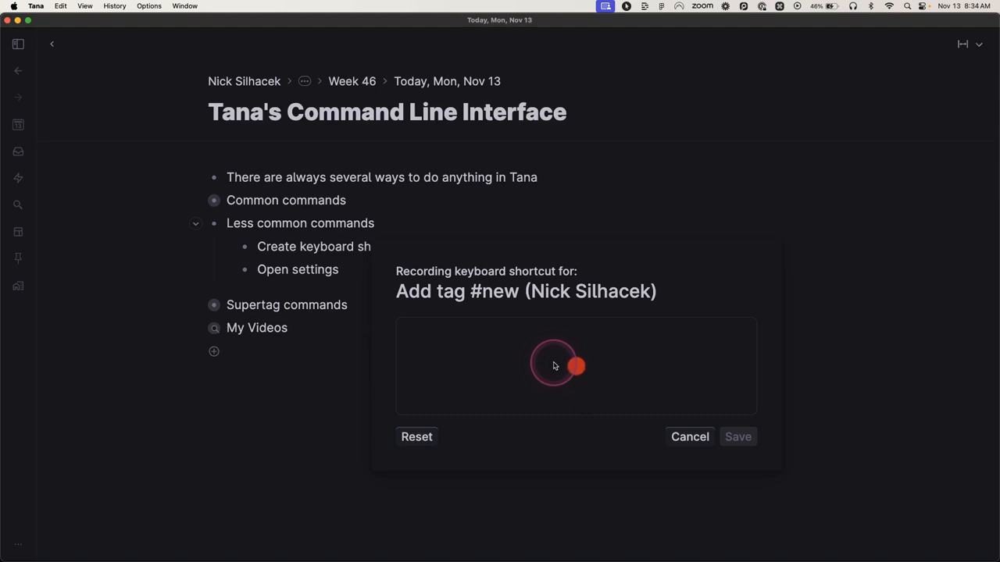
Record Cmd+Shift+N as the #new shortcut and tag Create keyboard shortcuts as #new
key("cmd+shift+n")
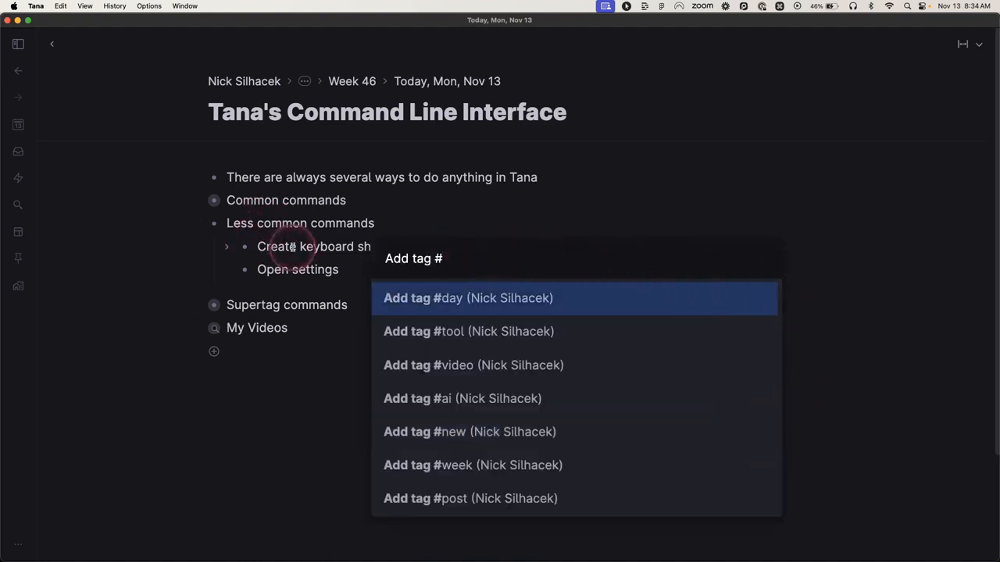
key("Escape")
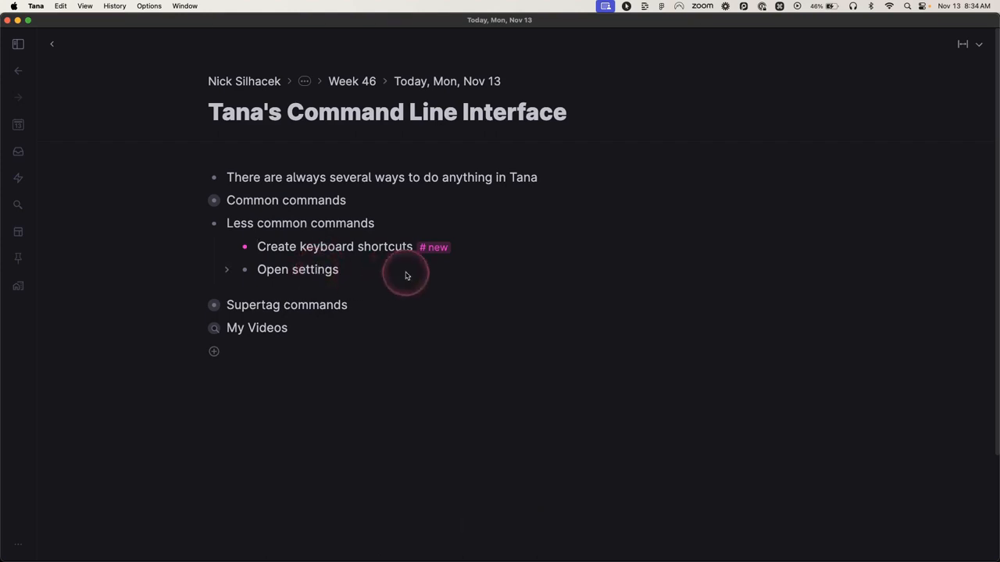
Run Open settings from the command line to show Settings in a second panel
key("cmd+k")
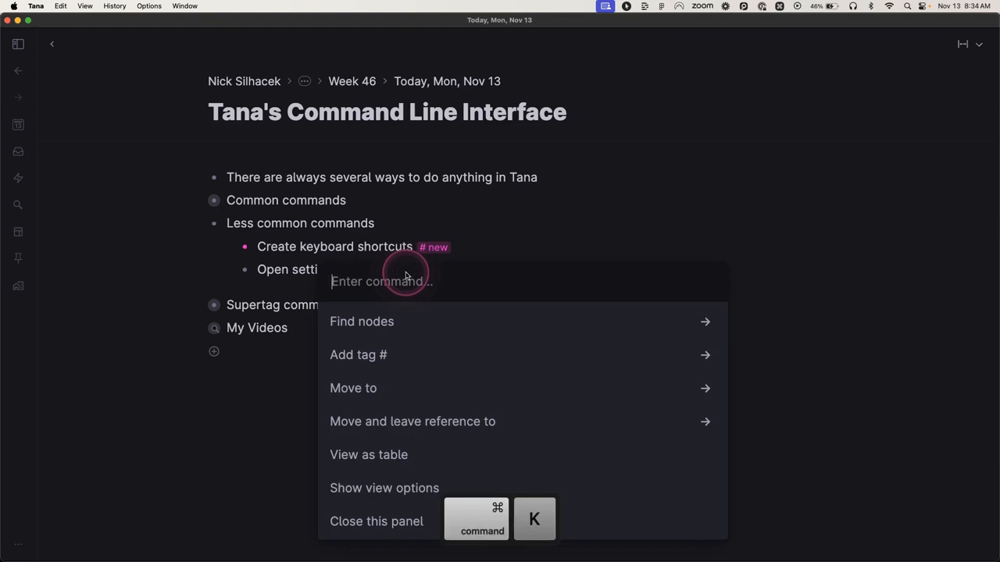
type("open")
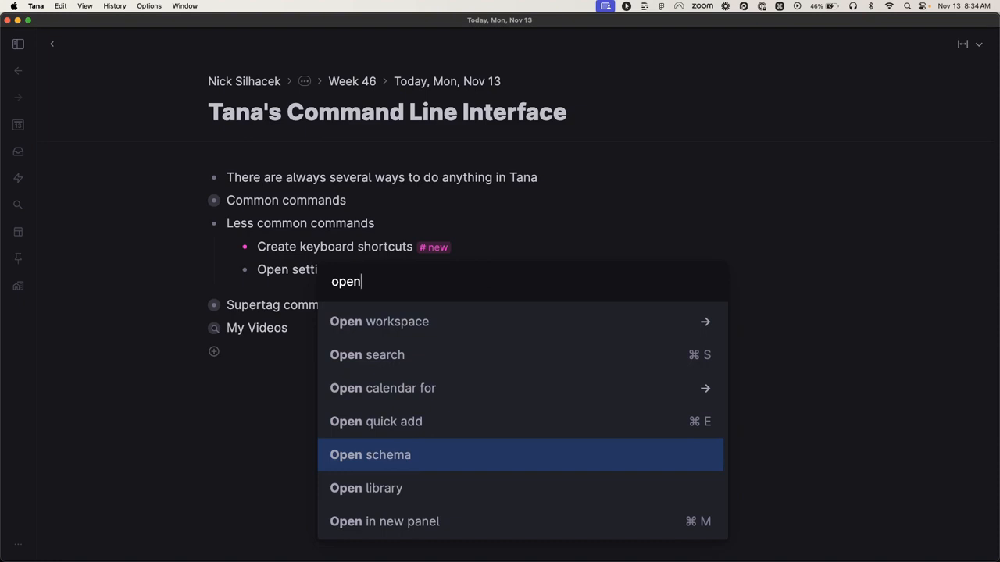
type("sett")
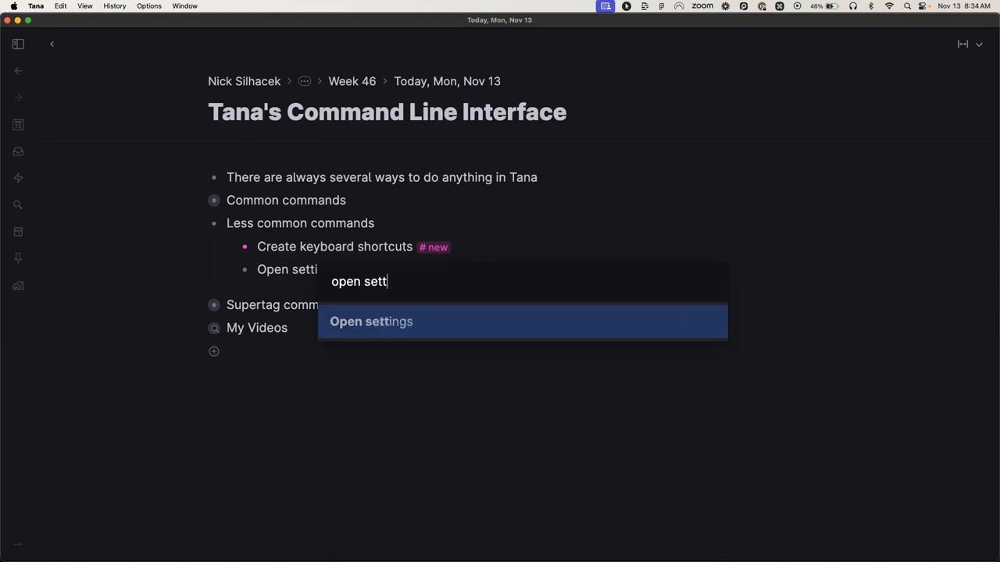
left_click(372, 322)
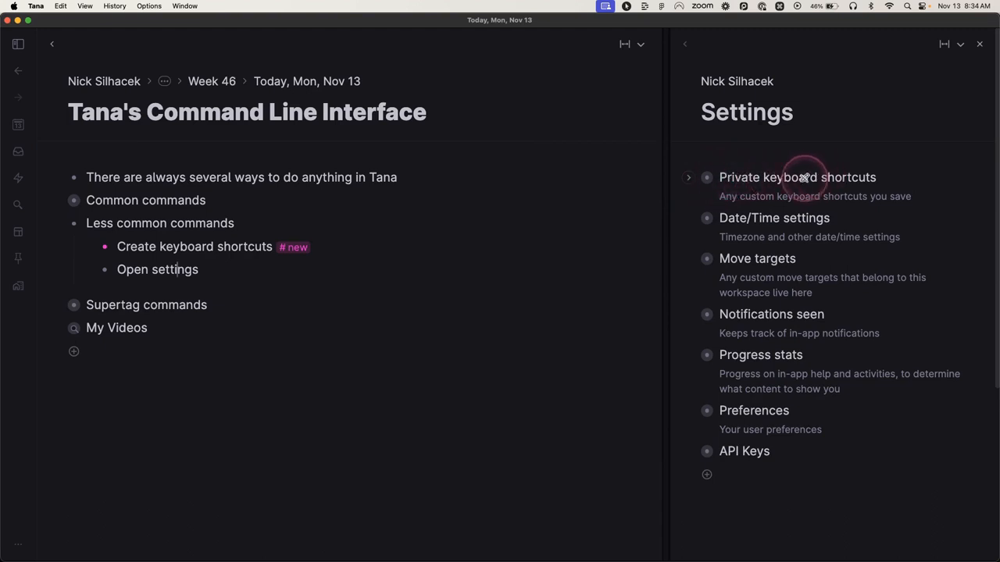
Review the Private keyboard shortcuts entry, then close the Settings panel
left_click(688, 178)
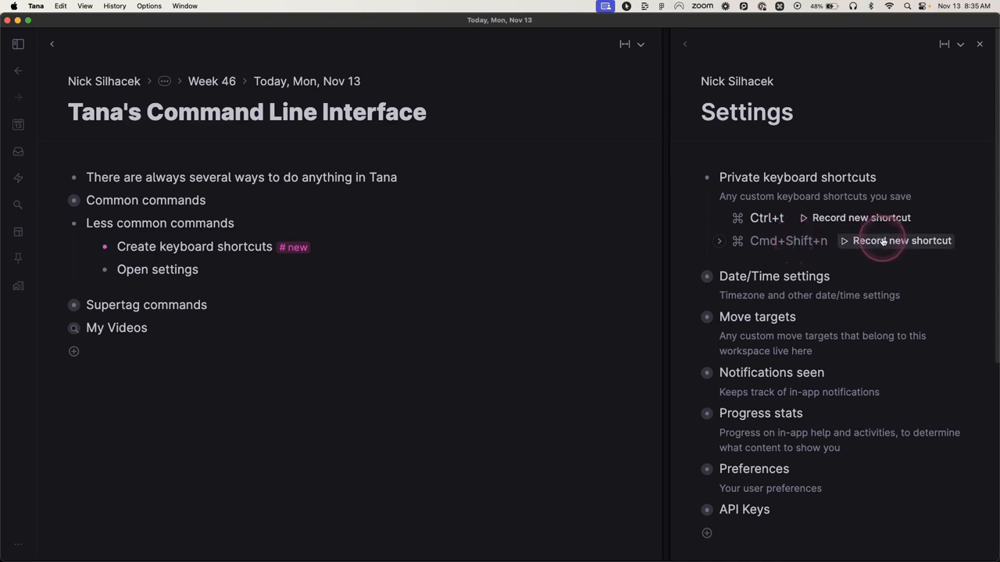
mouse_move(981, 44)
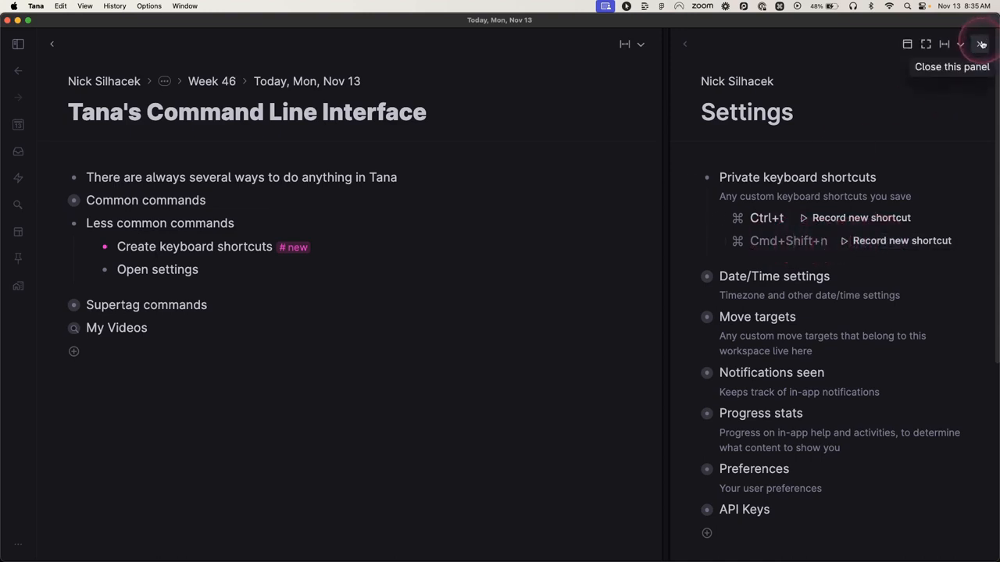
left_click(981, 44)
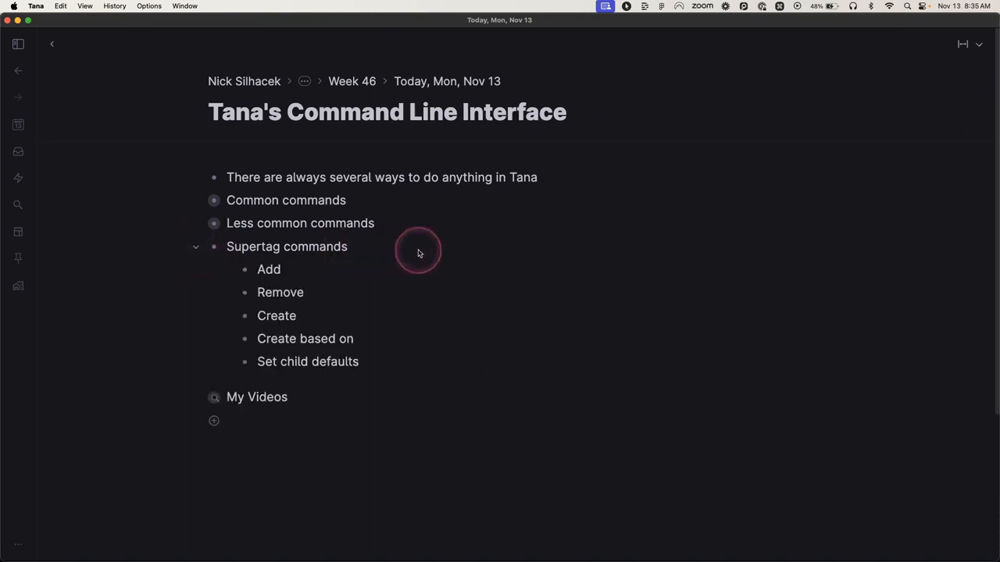
Tag Supertag commands as #tool, then remove the #tool tag again
key("cmd+k")
type("Add tag #")
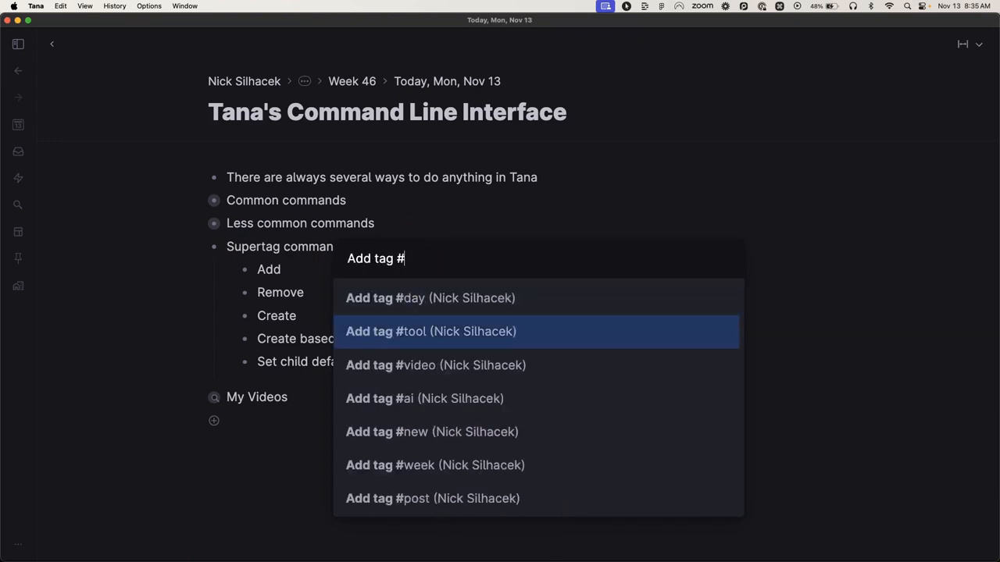
left_click(432, 331)
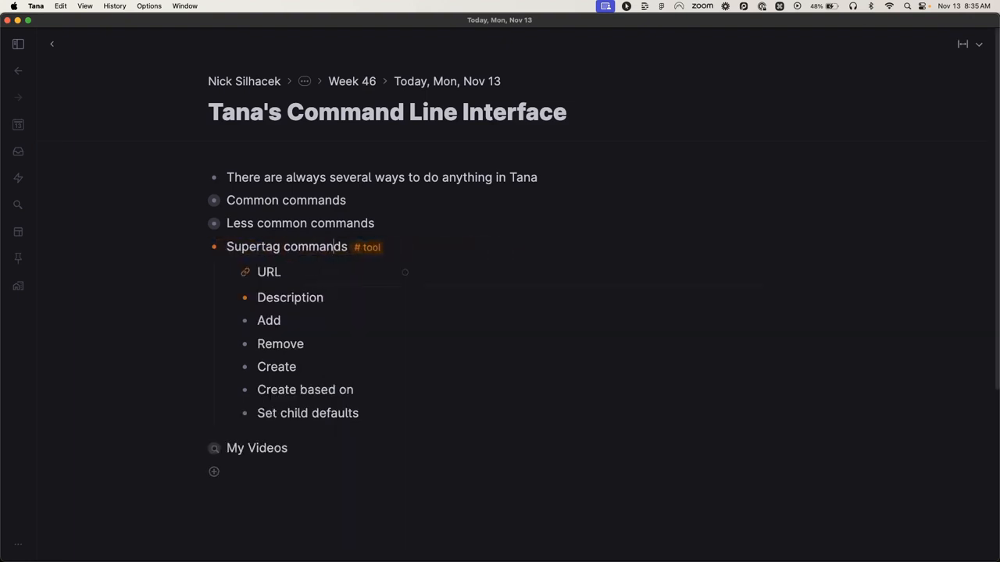
type("rem")
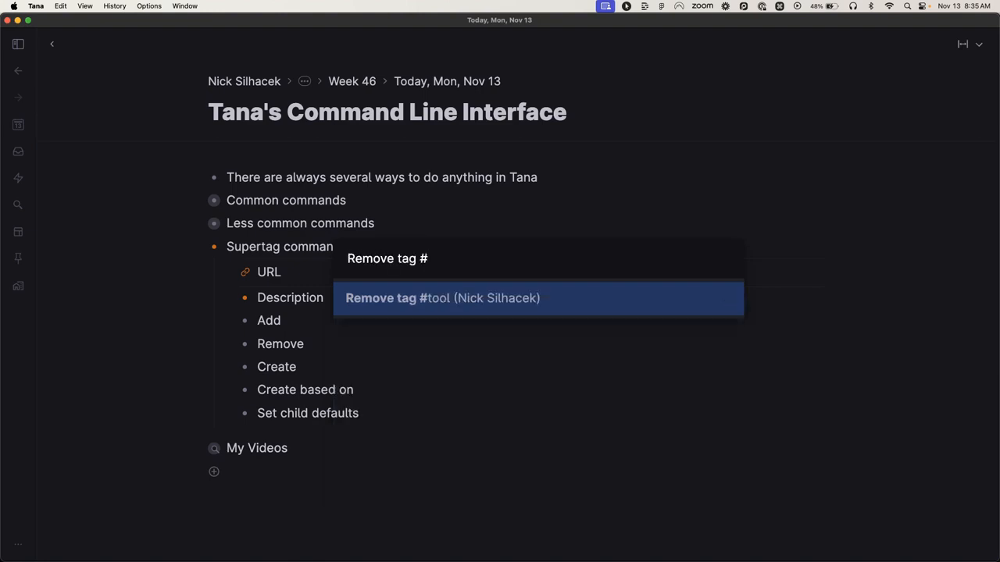
left_click(442, 297)
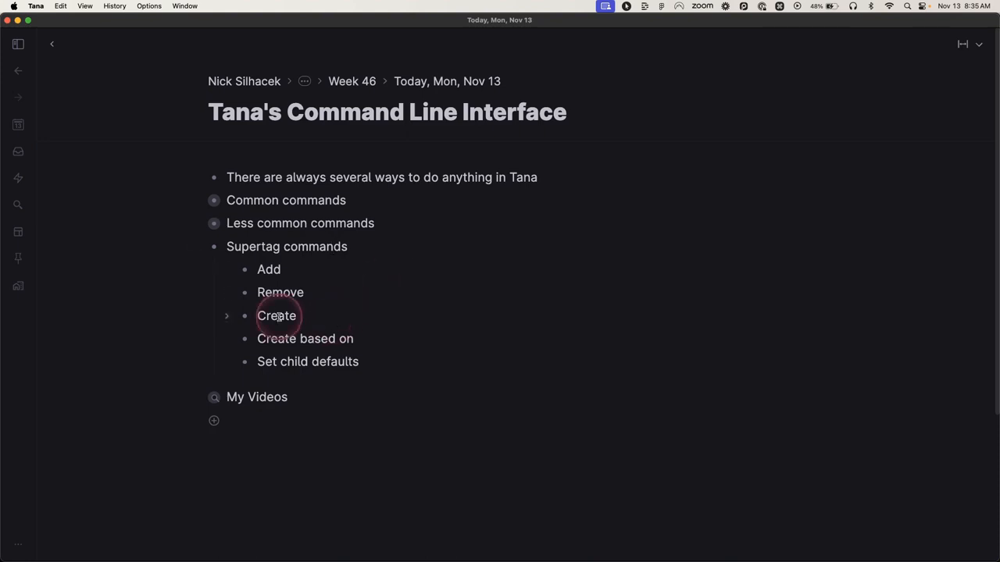
mouse_move(342, 322)
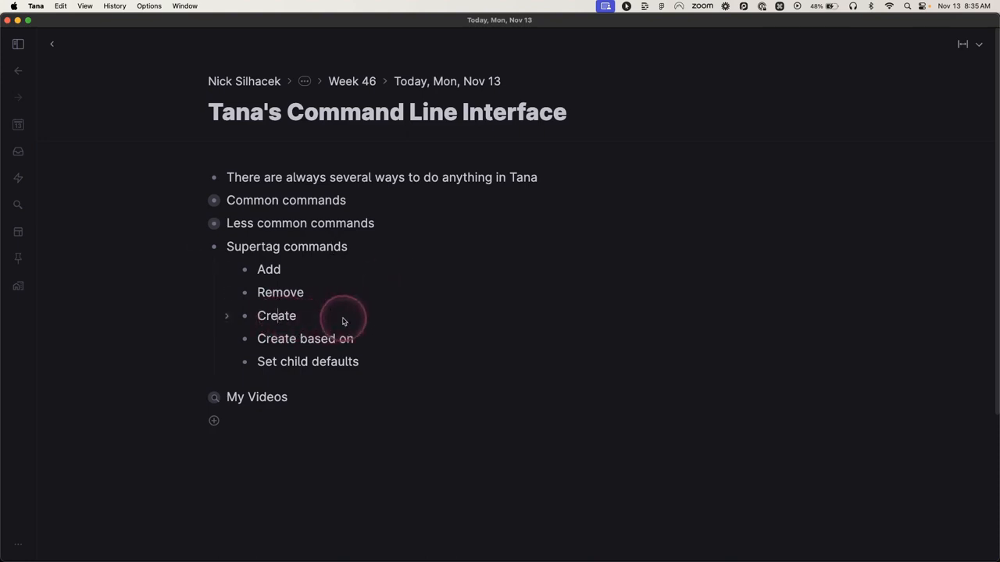
Run the create supertag command on the Create item
type("tag")
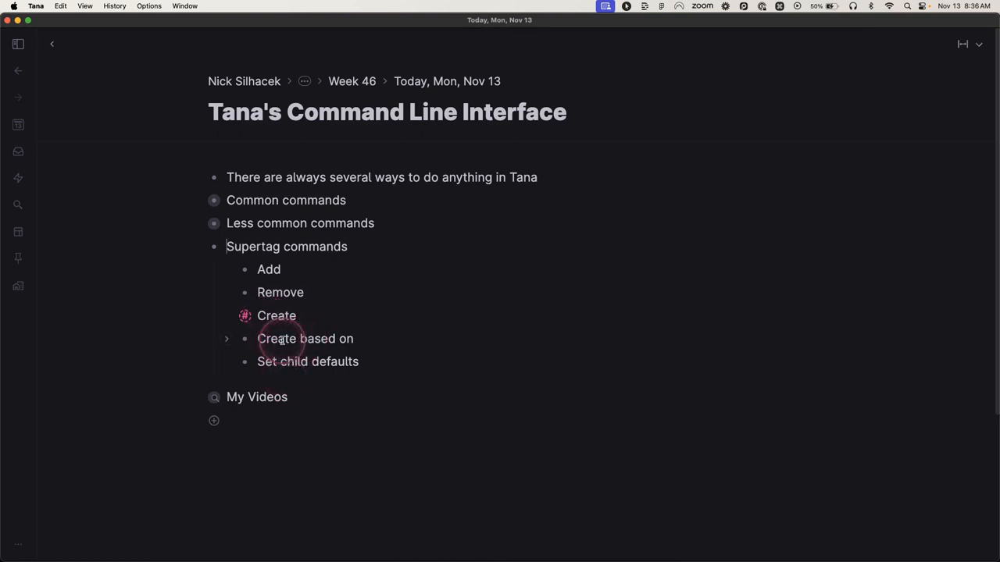
key("enter")
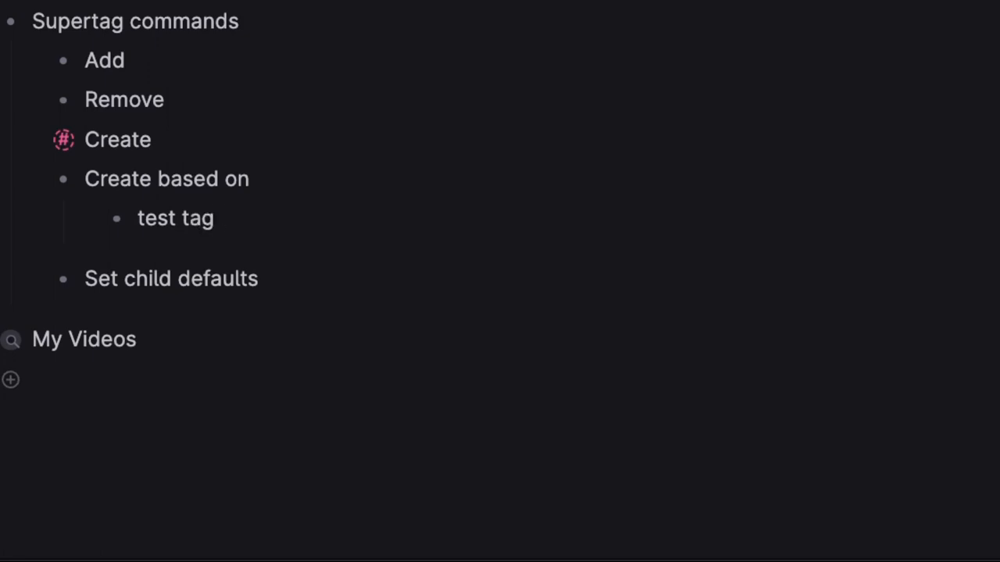
Add Field One, Field Two and a 'Notes below:' line under test tag
key("enter")
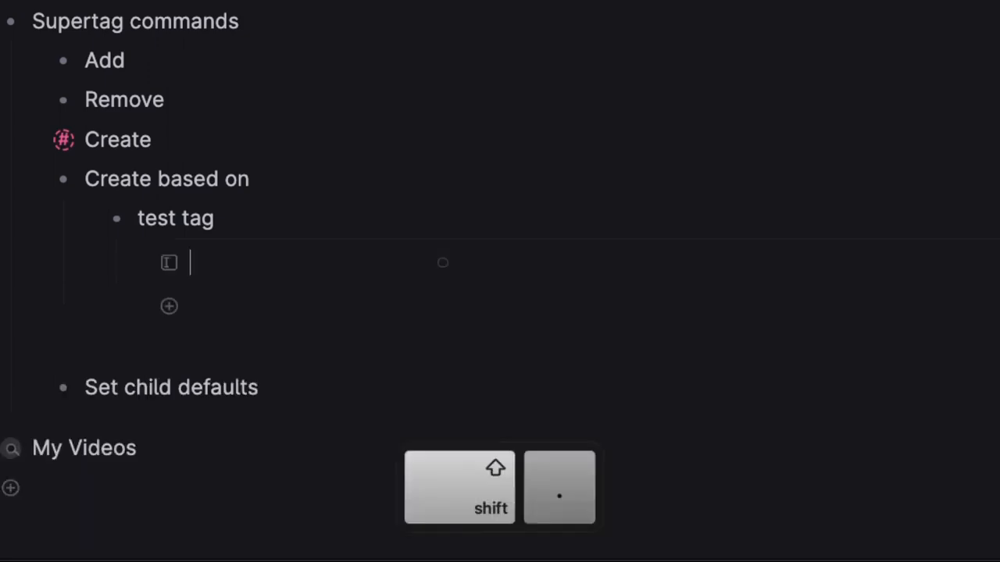
type("Field One")
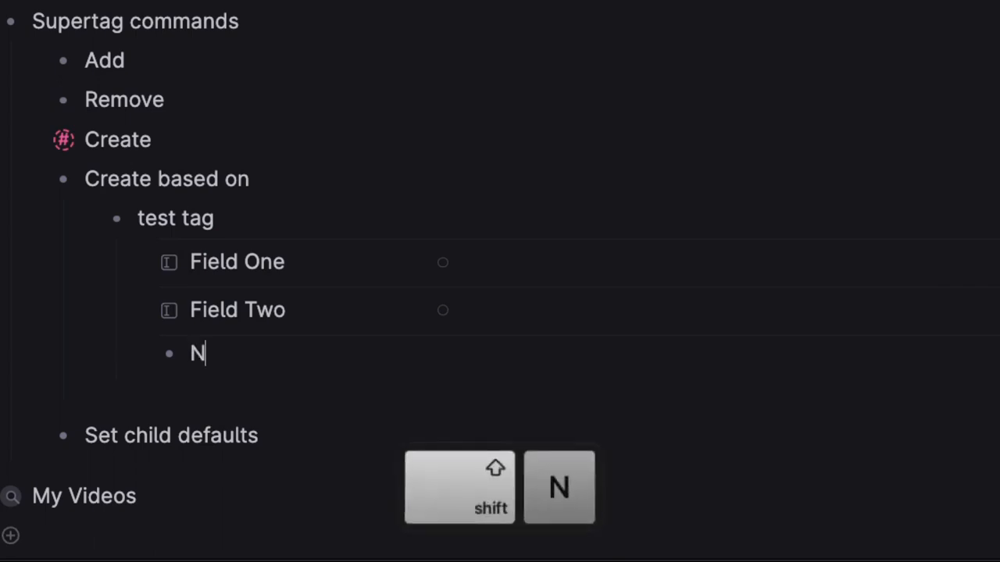
type("otes below:")
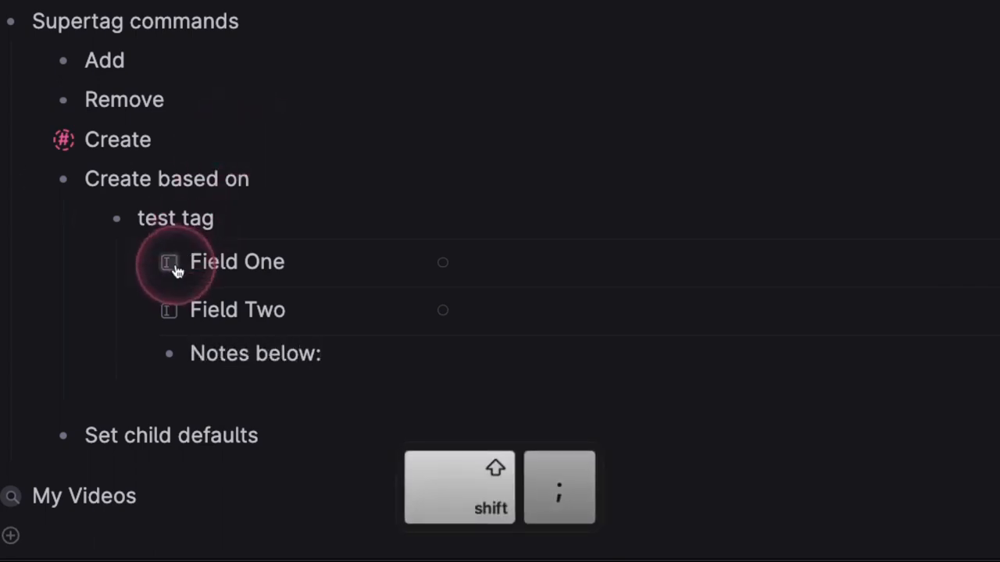
Set Field One's field type to Instance and return to the test tag node
left_click(169, 262)
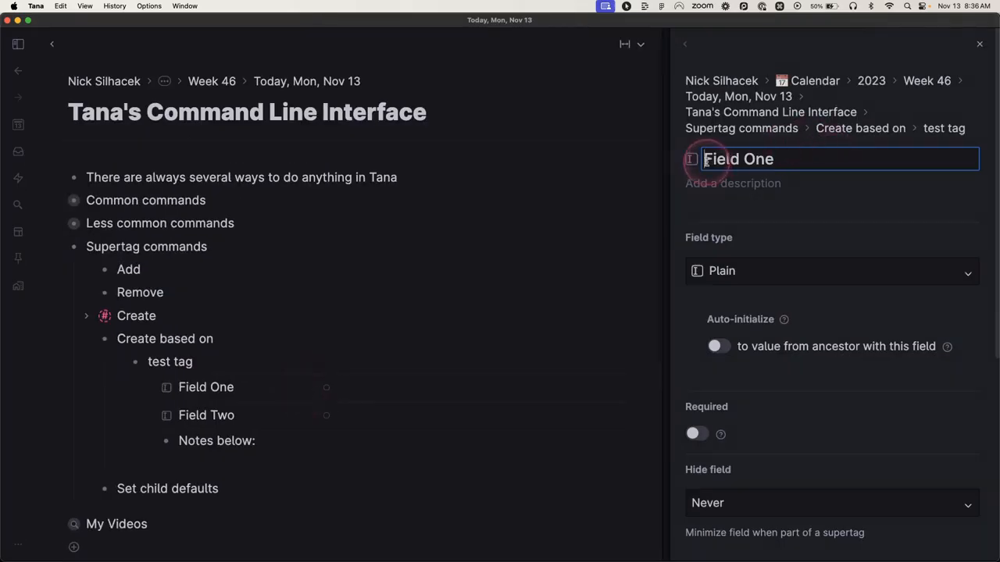
left_click(831, 271)
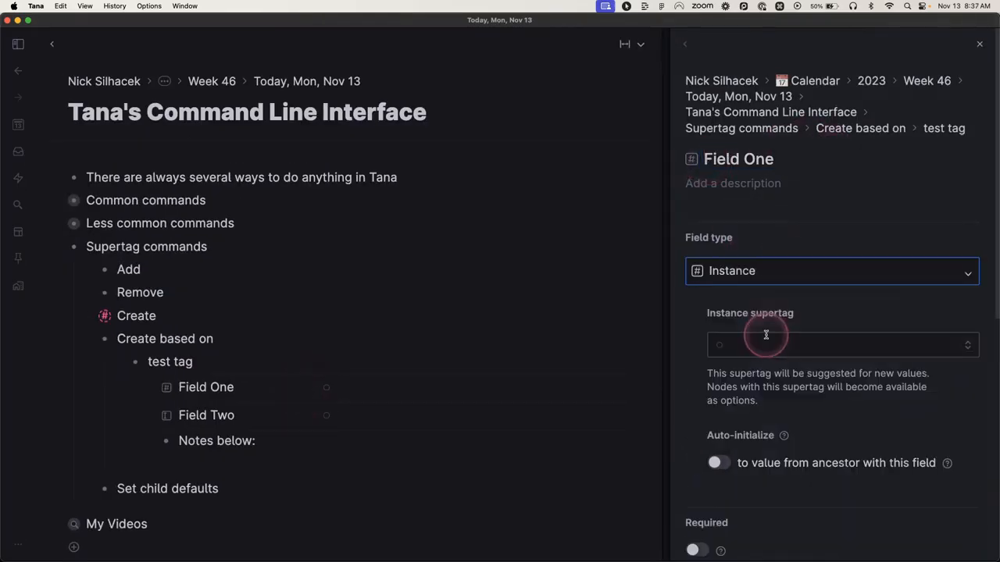
left_click(980, 44)
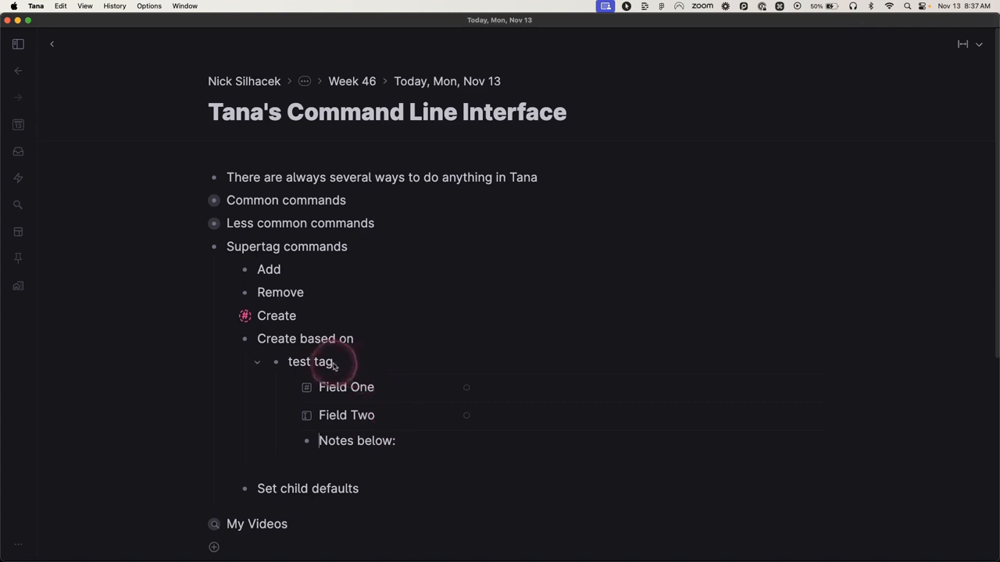
left_click(320, 362)
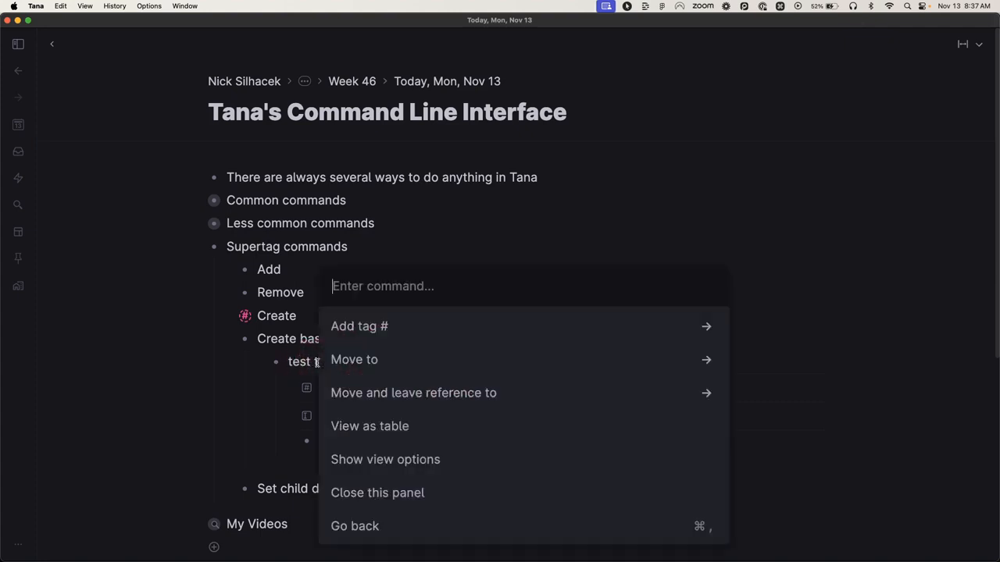
Create a #test-tag supertag based on the test tag node and close its details
type("crea")
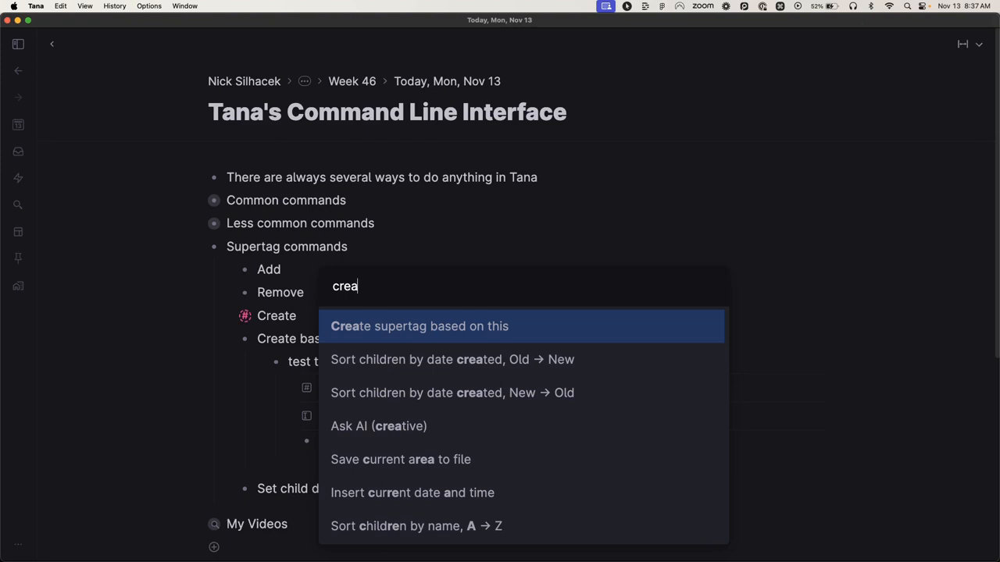
left_click(419, 327)
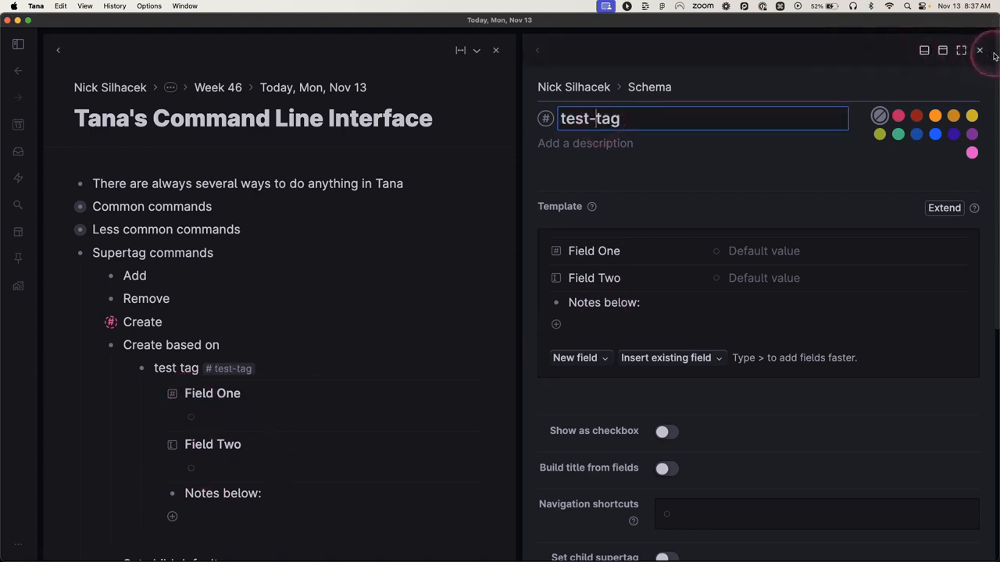
left_click(978, 50)
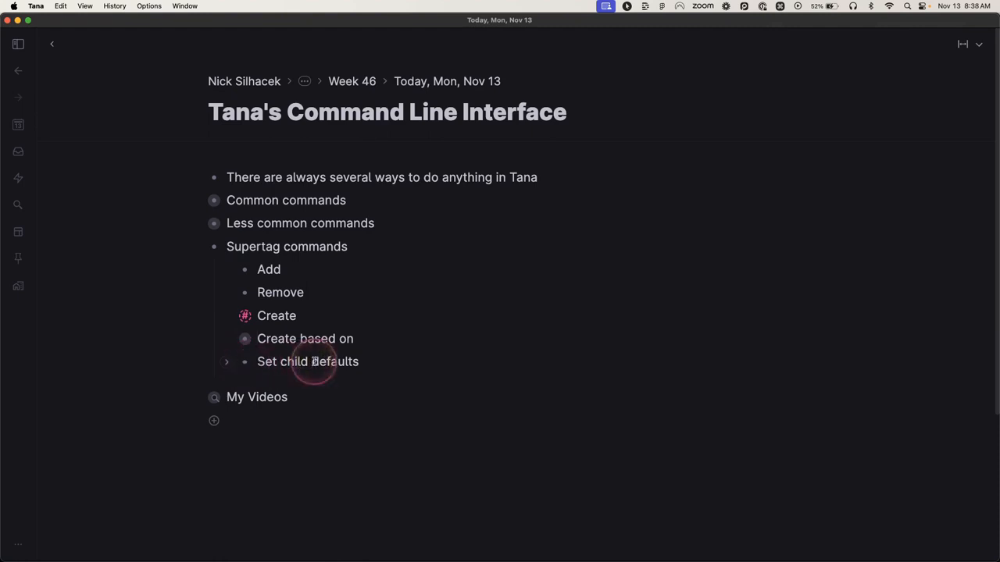
Set #video as the default tag for children of Set child defaults
key("cmd+k")
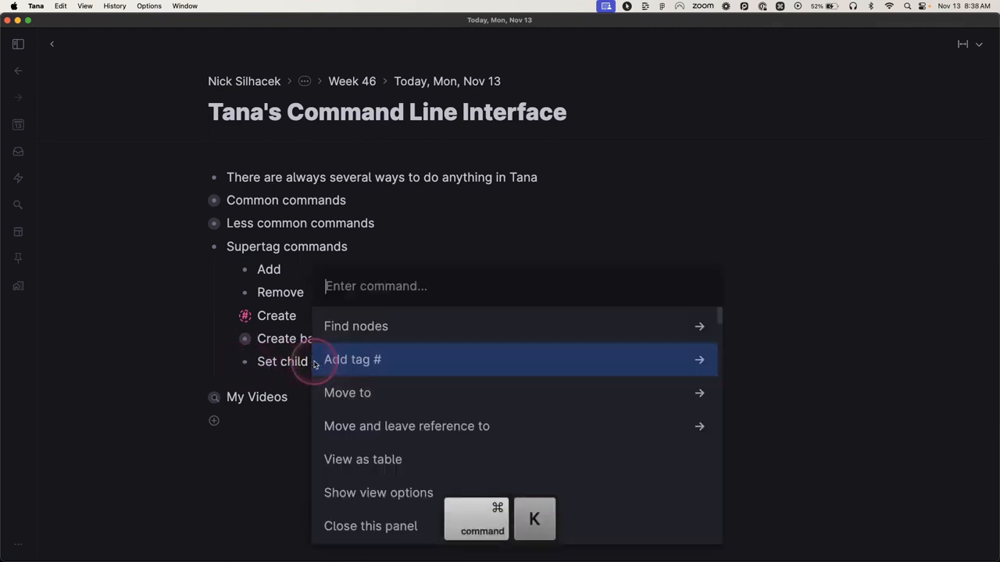
type("set tag")
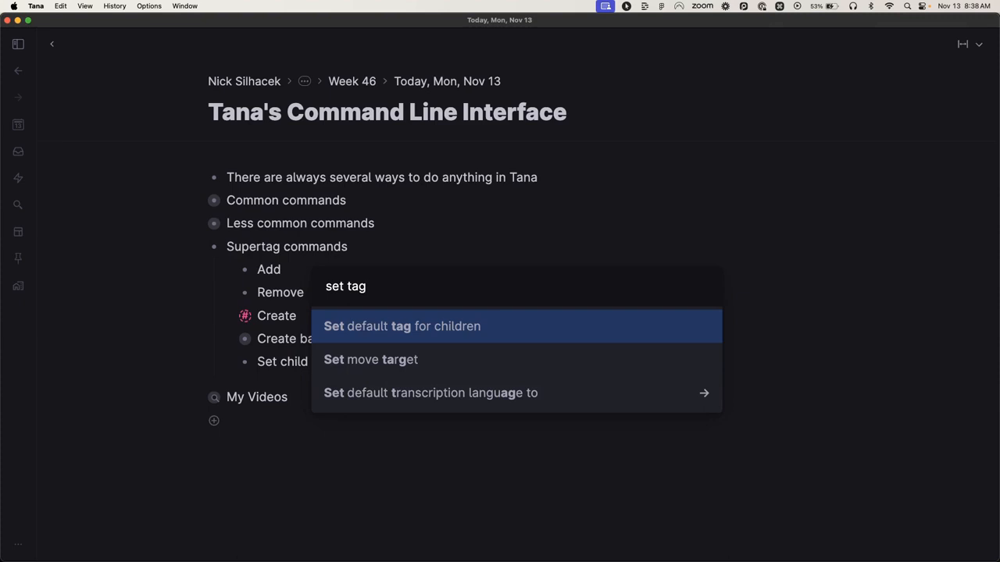
left_click(401, 326)
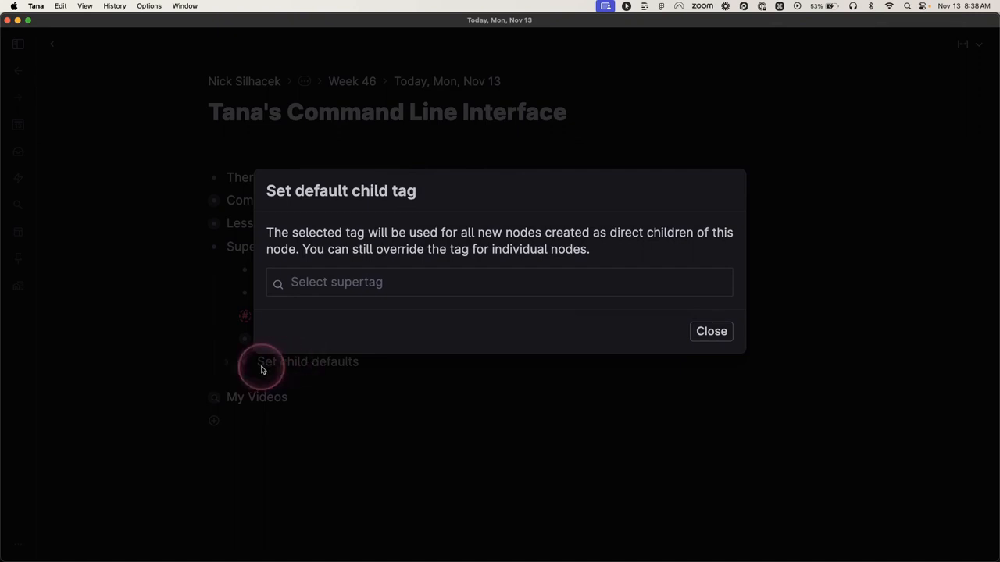
left_click(500, 281)
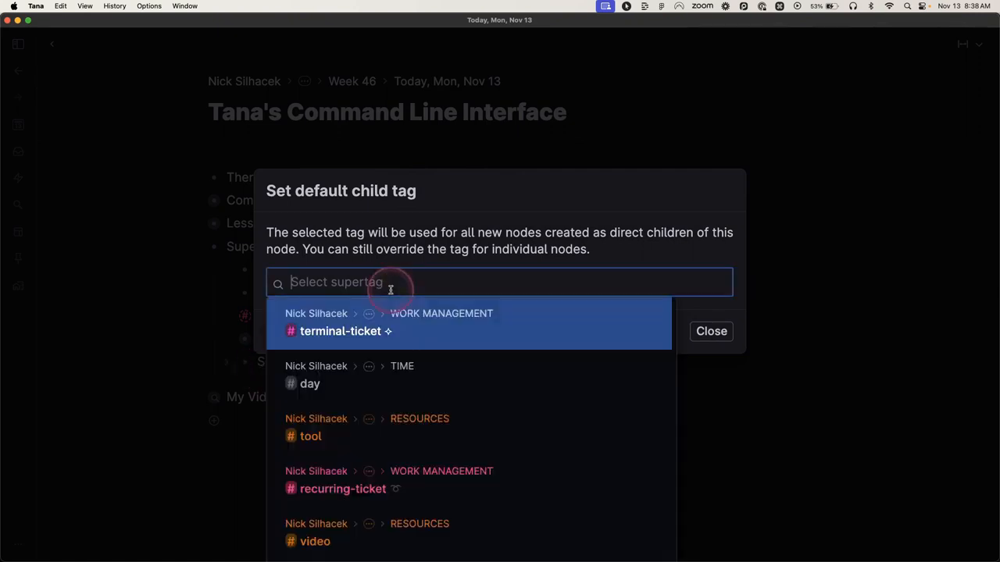
type("video")
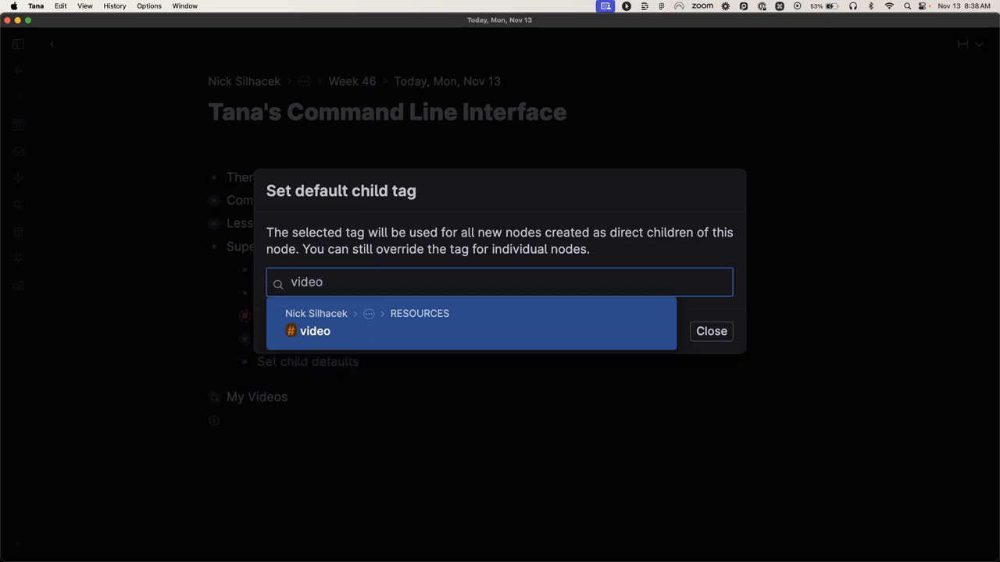
left_click(315, 324)
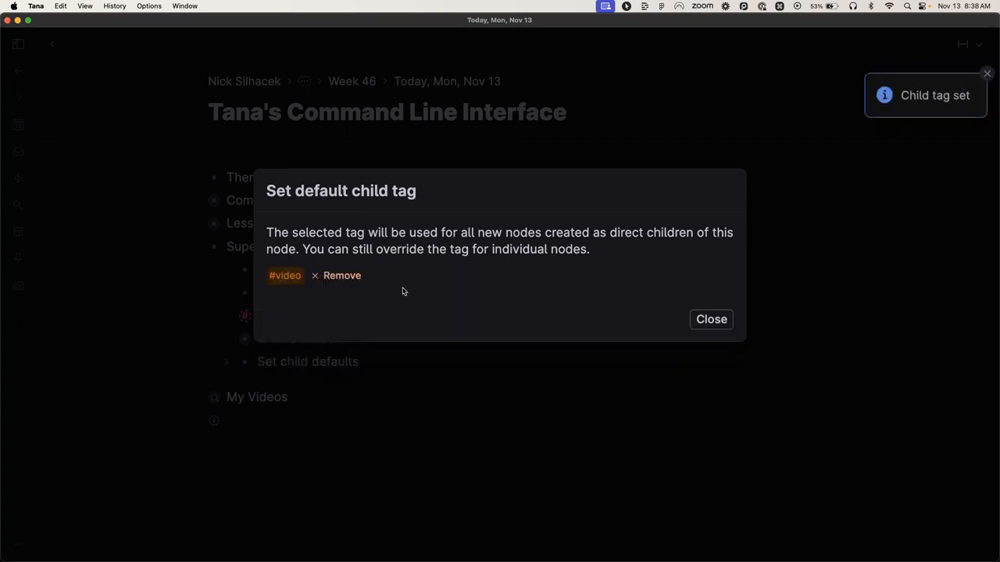
left_click(709, 318)
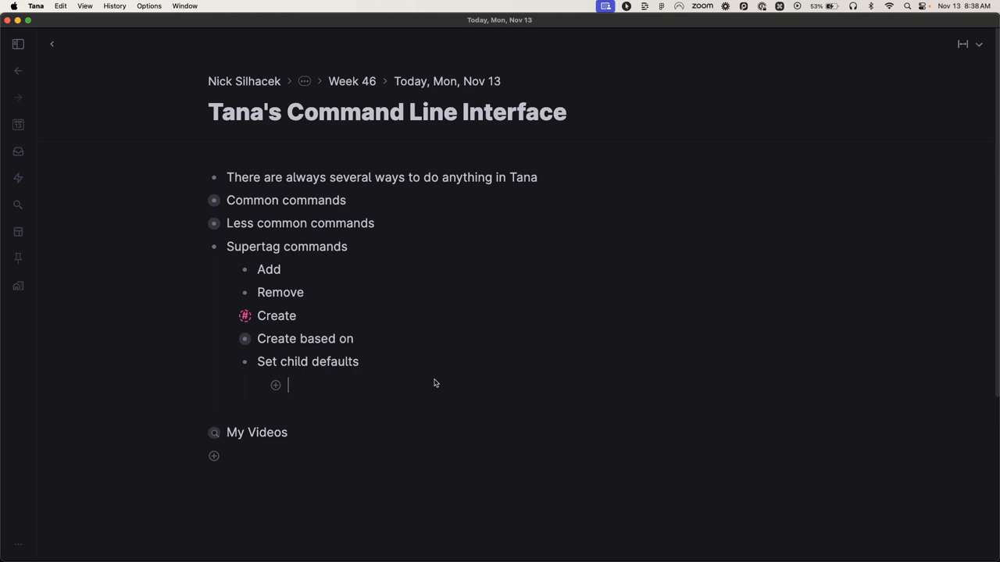
Create children 'test video', 'another video' and 'yet another video', each auto-tagged #video
type("test vide")
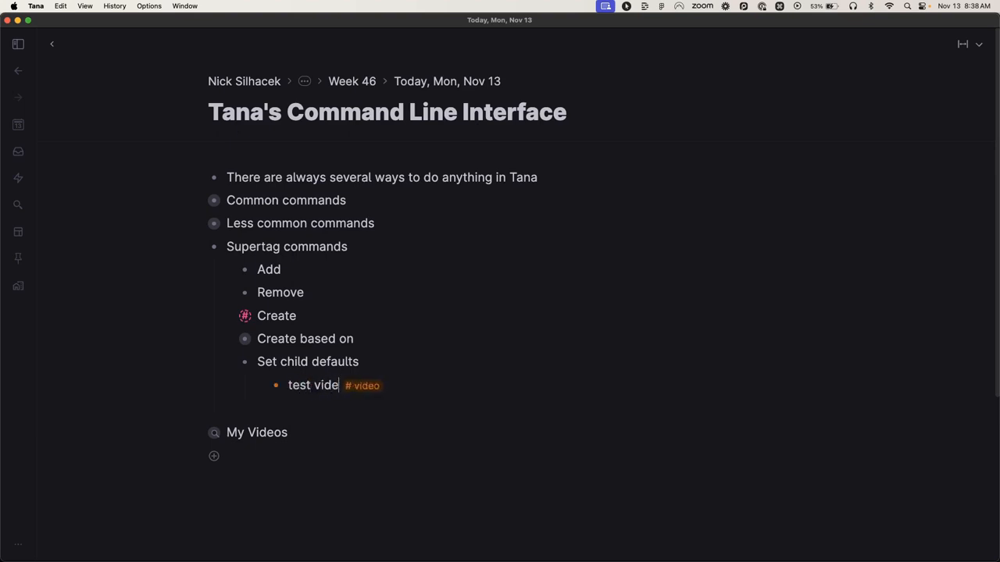
type("another video")
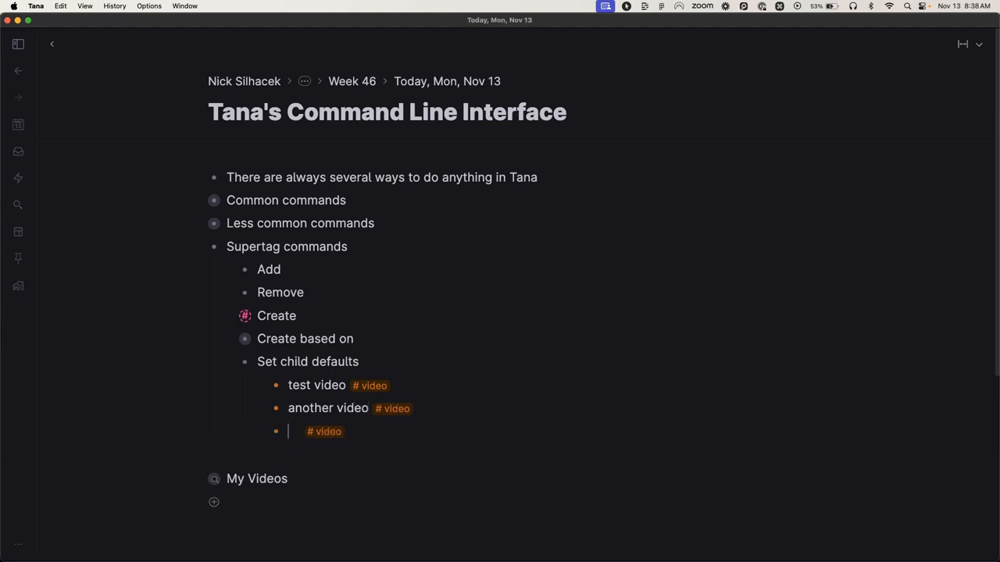
type("yet another vid")
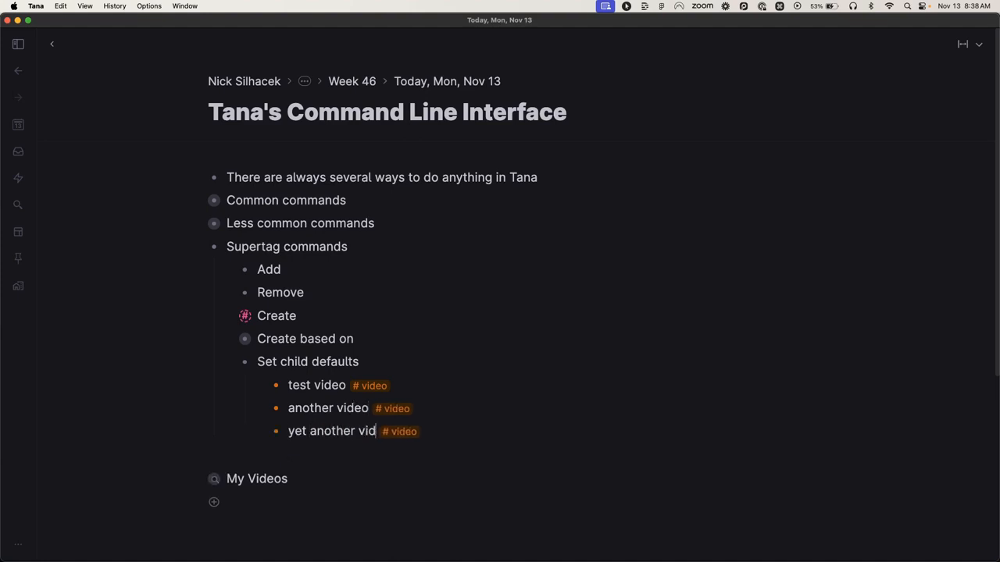
type("eo")
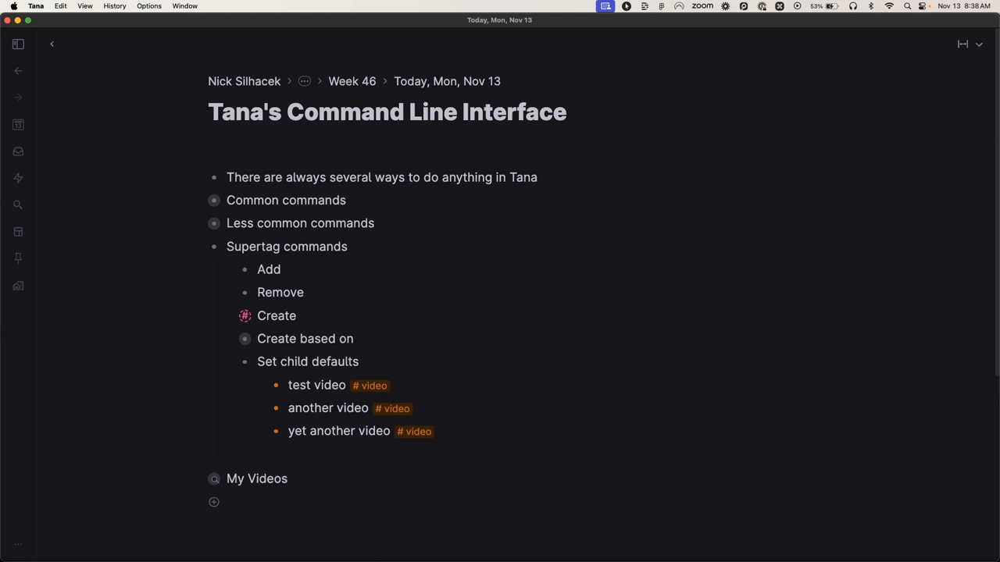